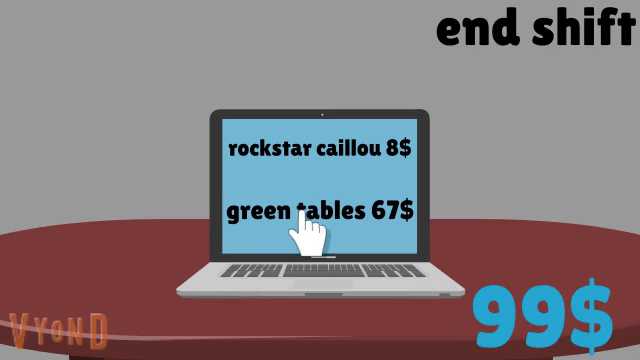
mouse_move(345, 155)
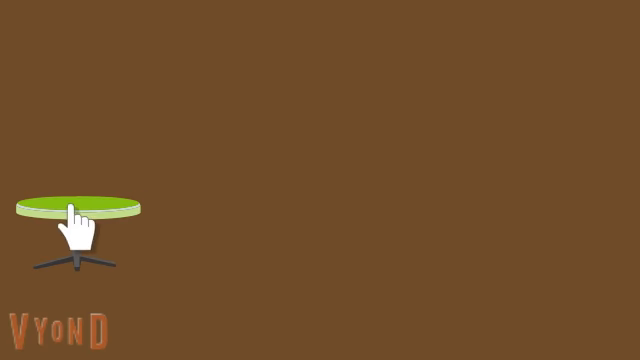
mouse_move(145, 95)
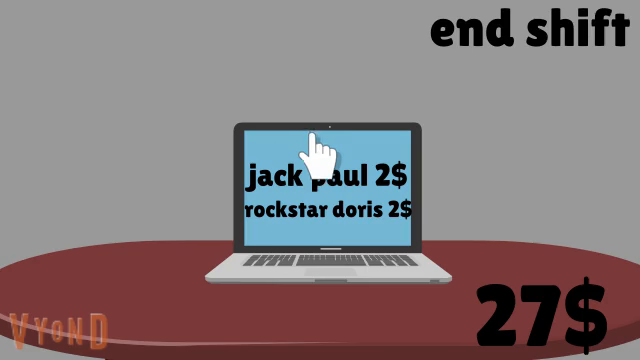
left_click(320, 170)
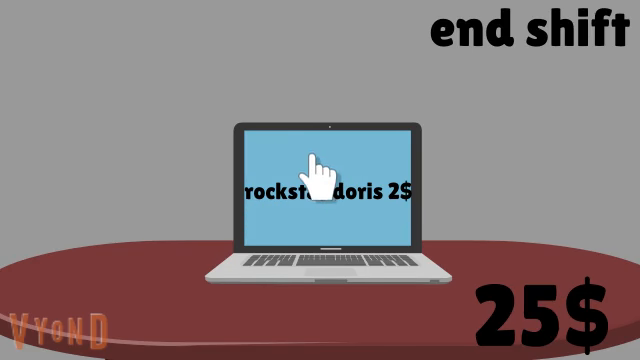